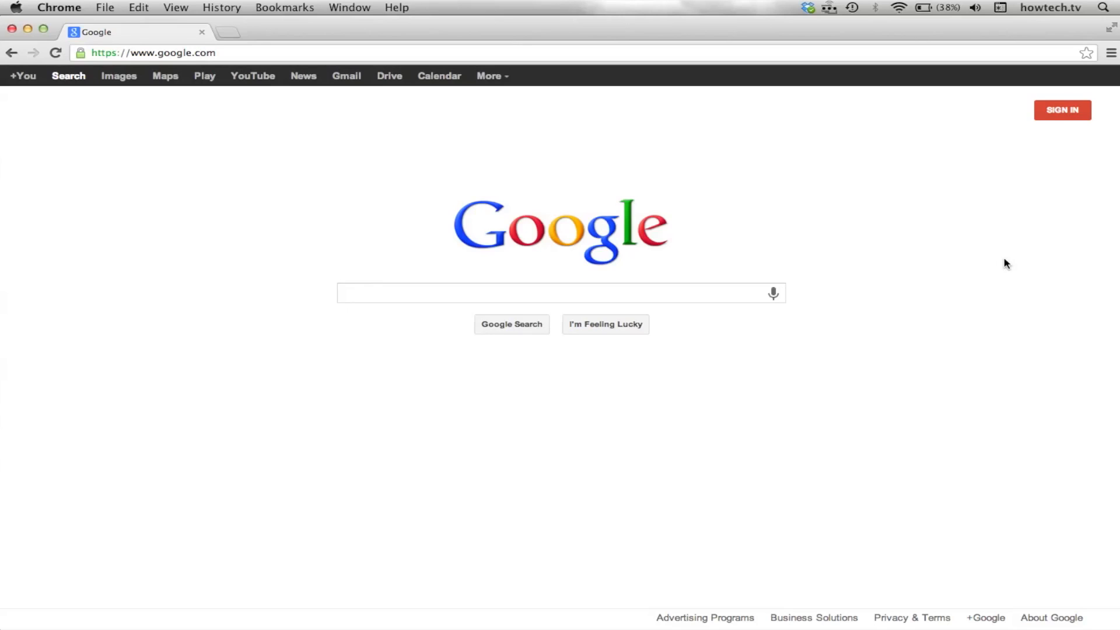
Sign in with the Google account credentials and start adding a blog to the Reading List.
click(1061, 109)
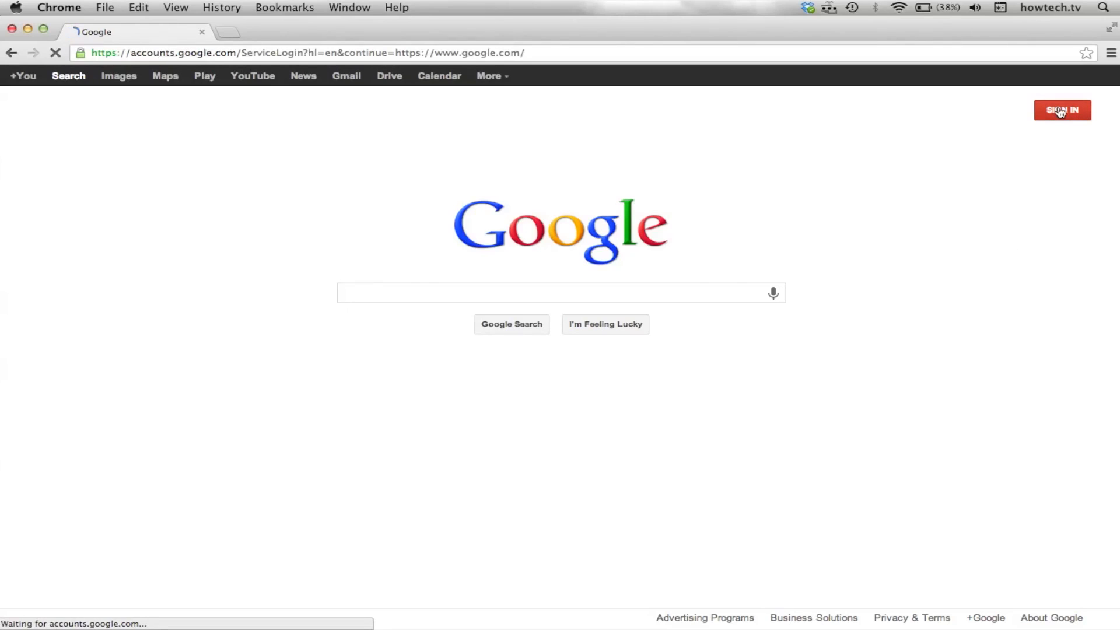
click(1061, 109)
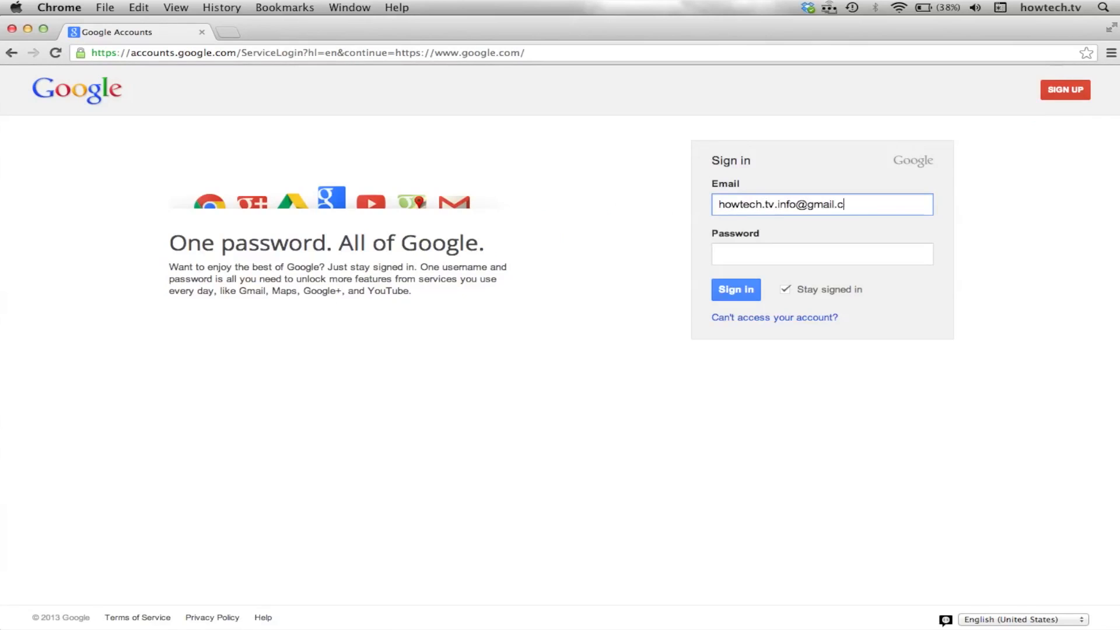
click(735, 289)
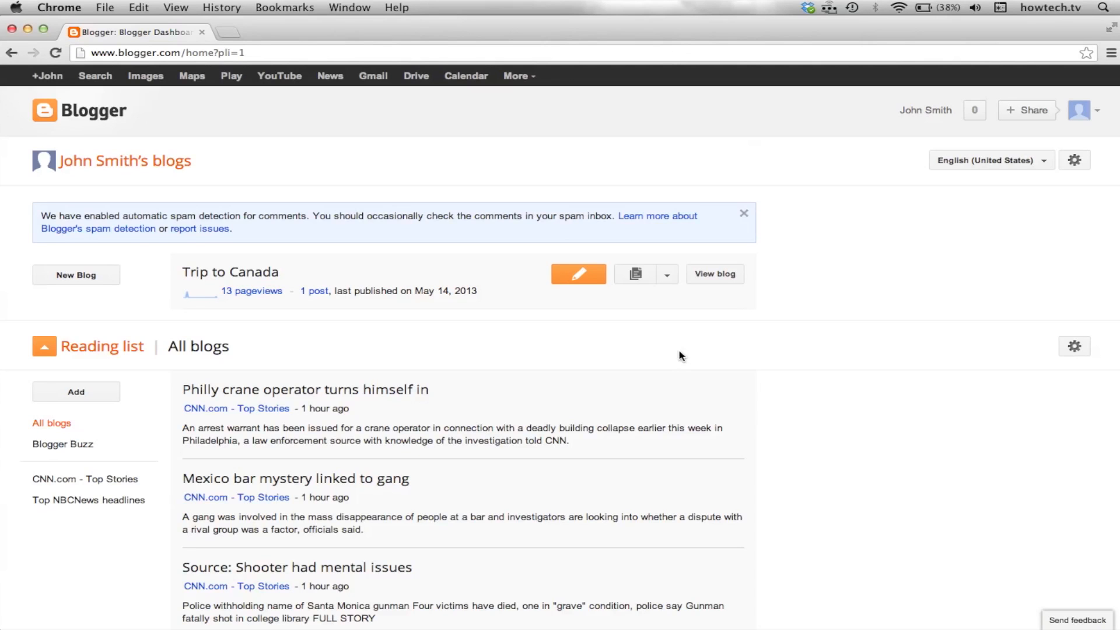
mouse_move(664, 351)
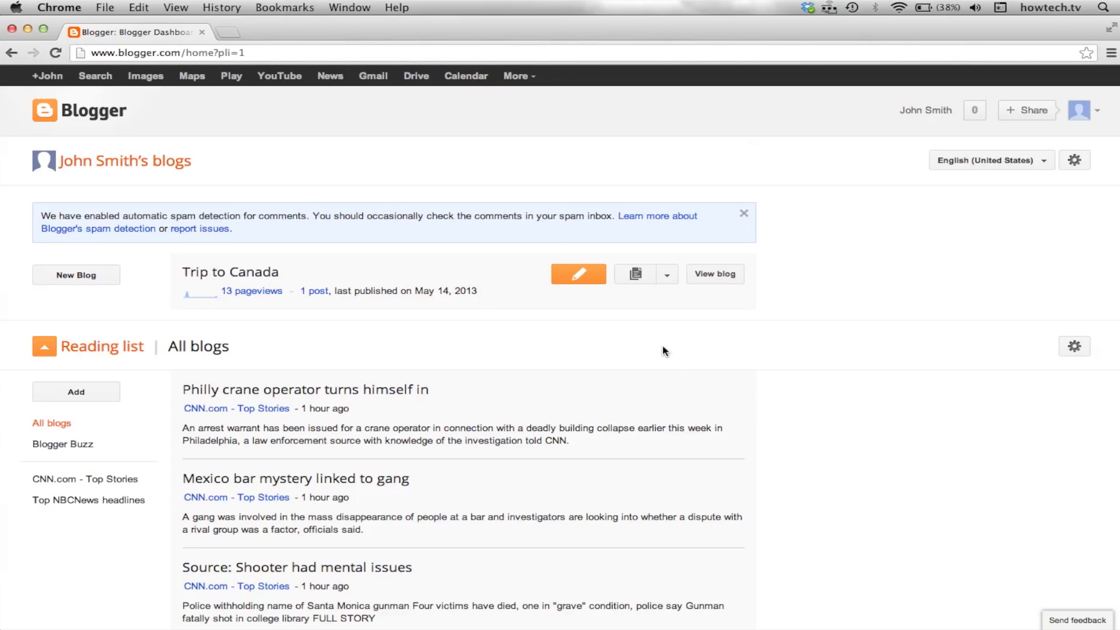
mouse_move(240, 372)
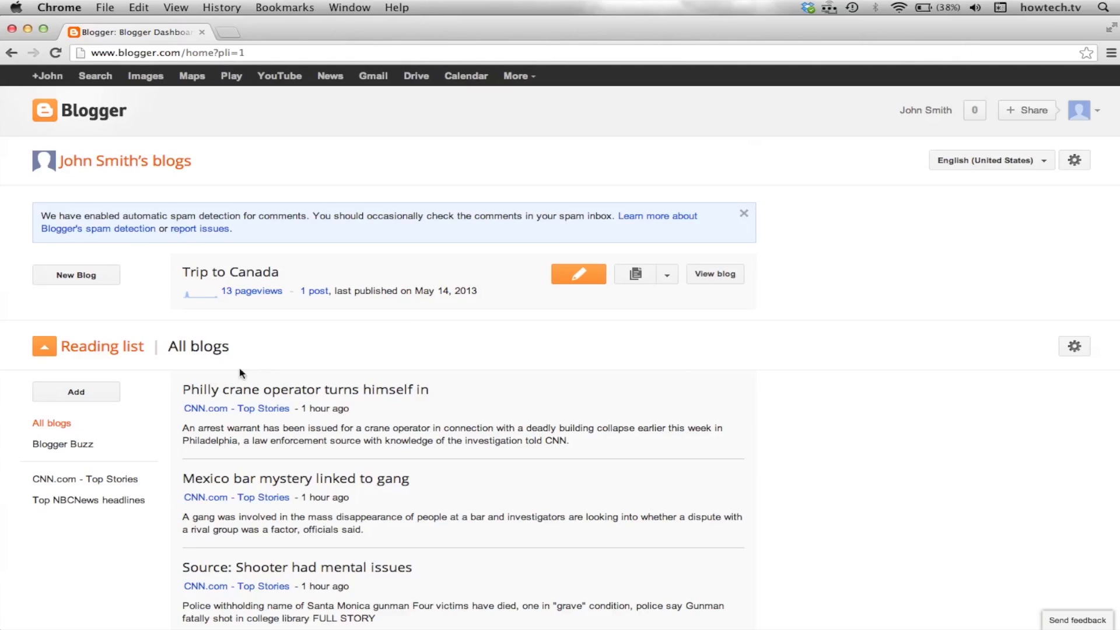
click(76, 392)
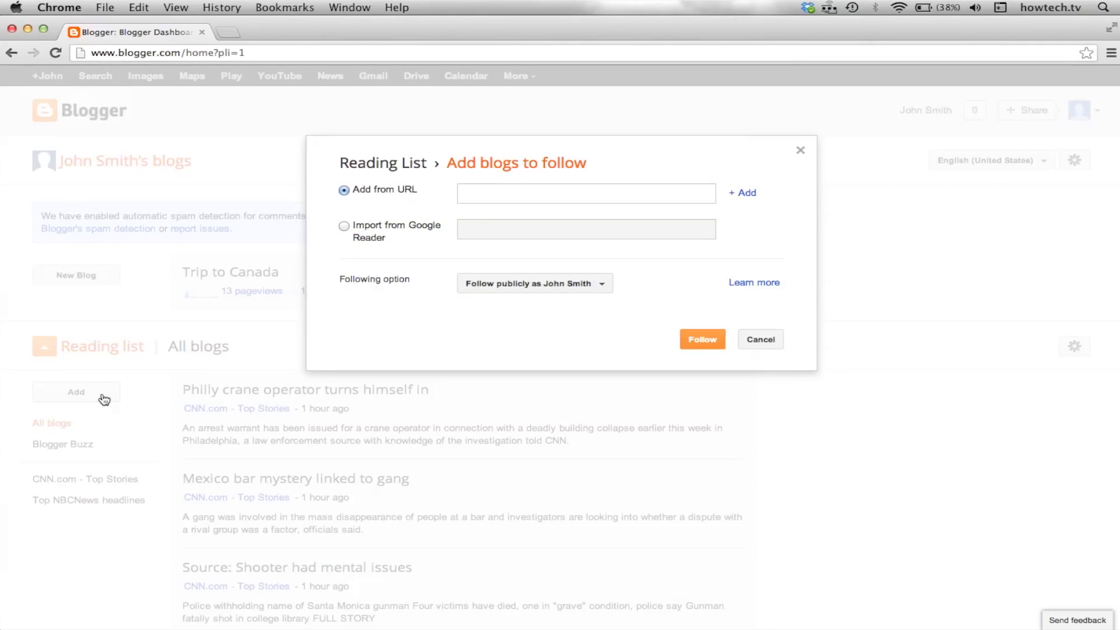
mouse_move(444, 194)
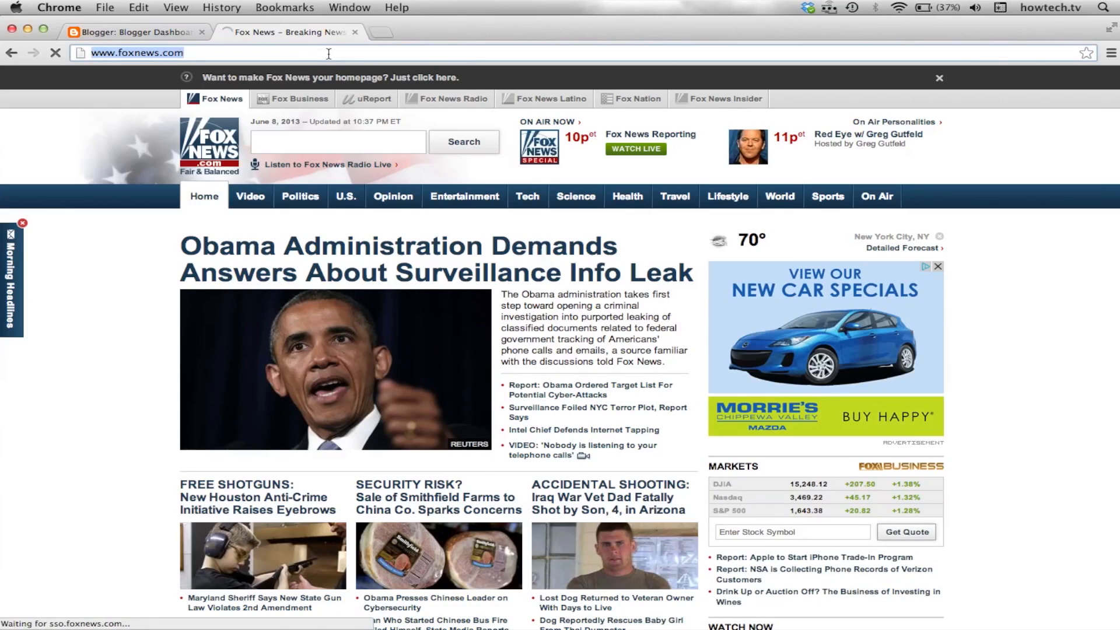
Return to the Blogger Dashboard tab with foxnews.com open in a second tab.
click(132, 32)
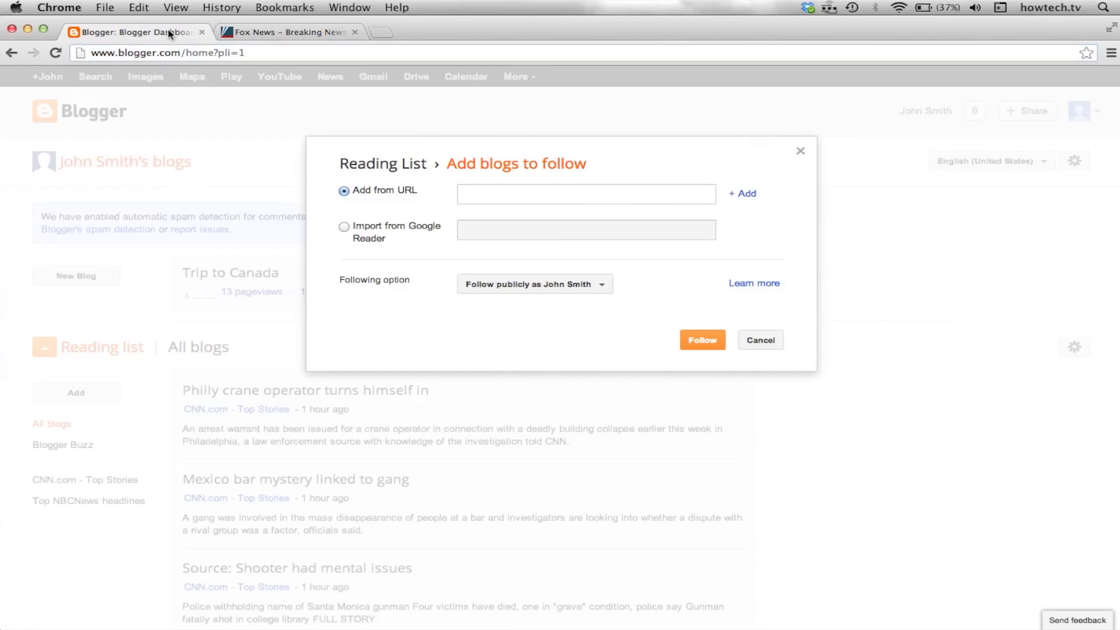
text(http://www.foxnews.com/)
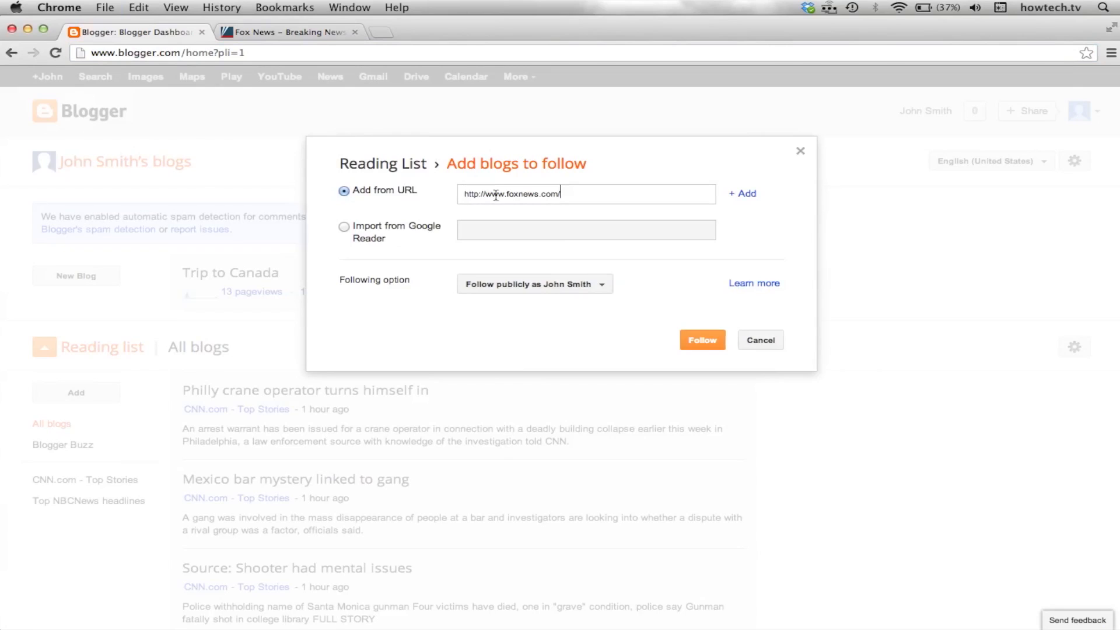
click(701, 339)
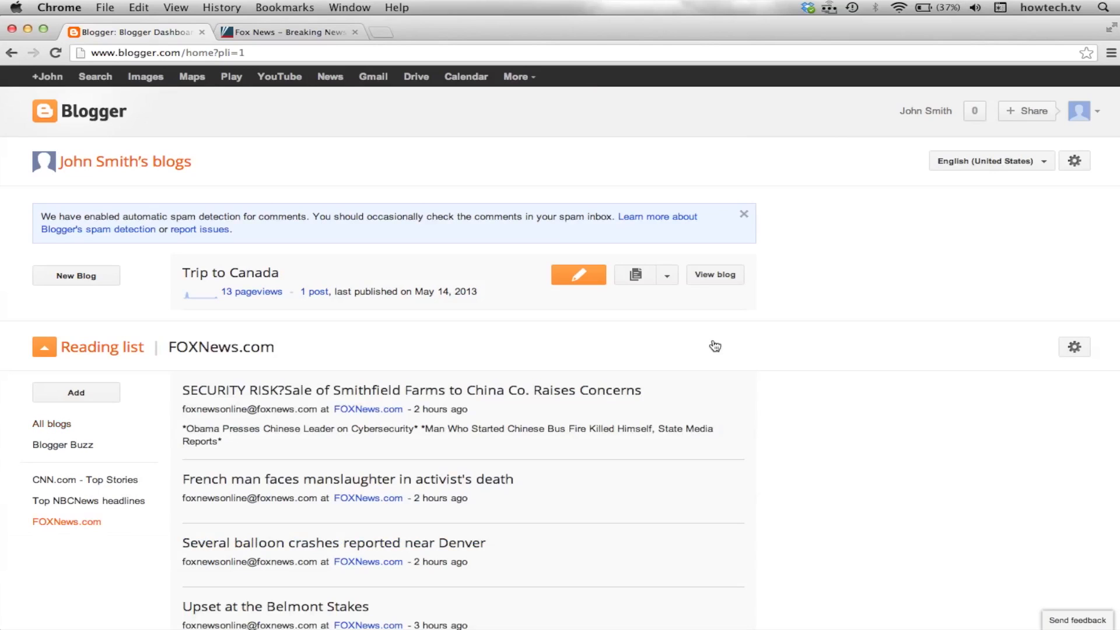
Scroll the FOXNews.com headlines and open 'Several balloon crashes reported near Denver'.
scroll(down, 3)
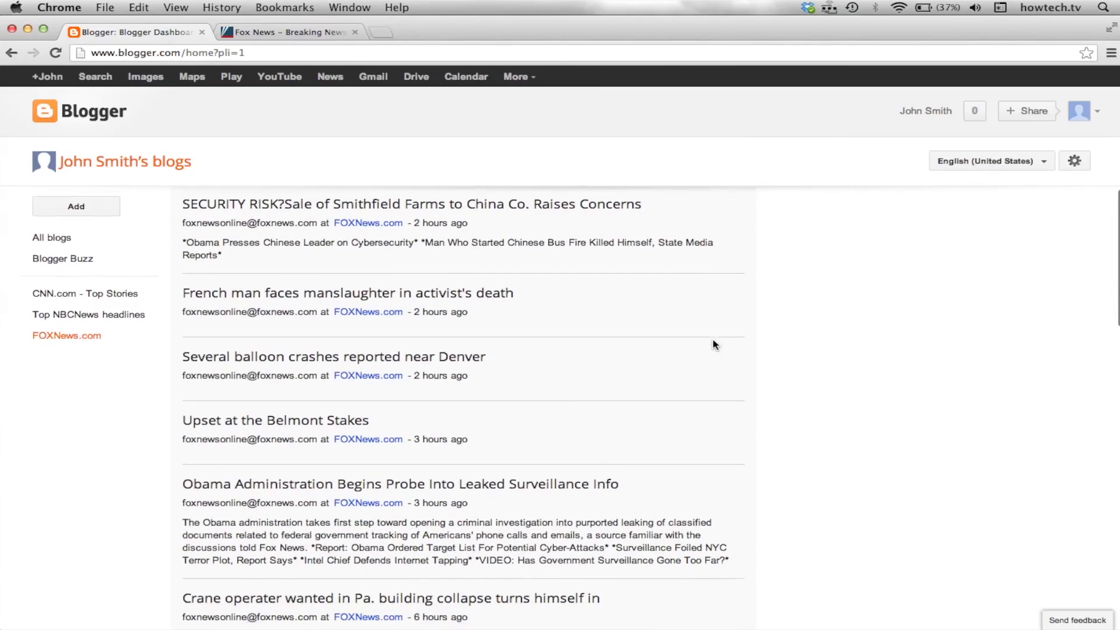
scroll(down, 3)
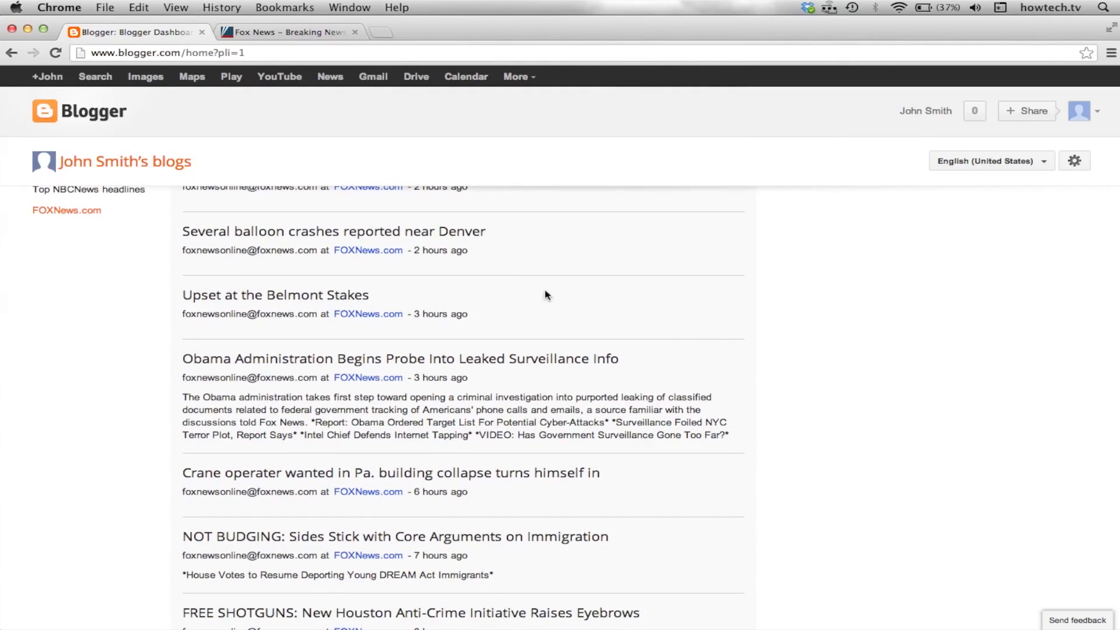
click(332, 231)
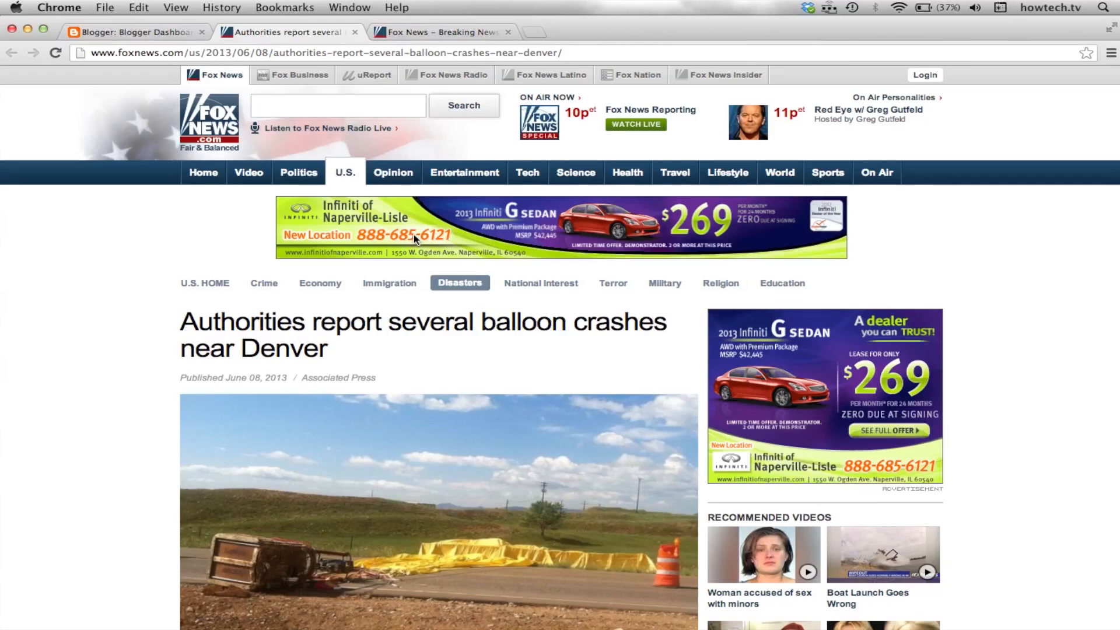
scroll(down, 3)
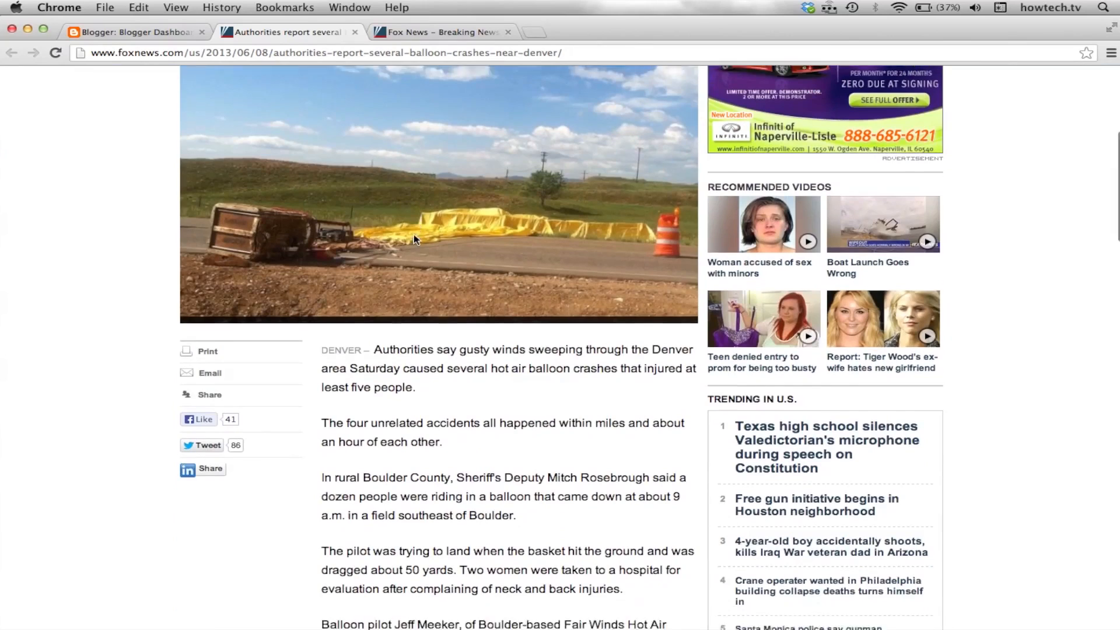